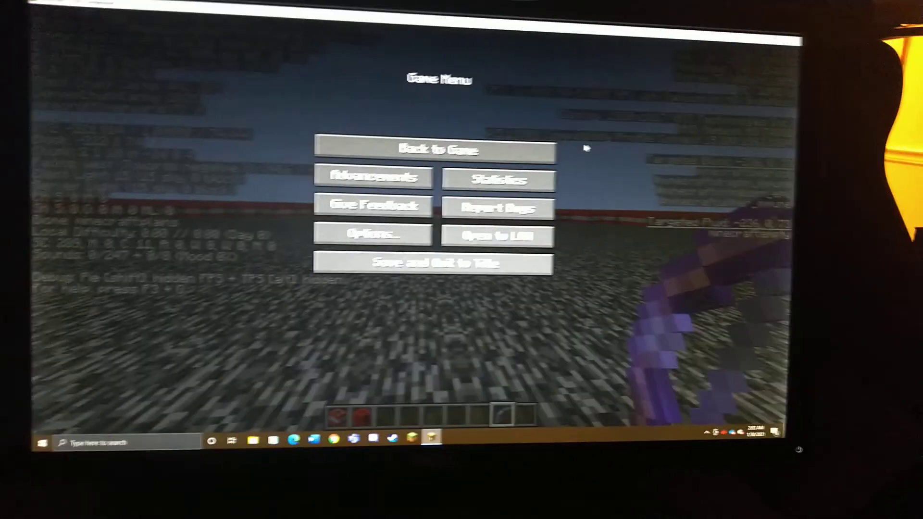
Resume the TNT world and watch the explosions carve holes down to stone
left_click(438, 150)
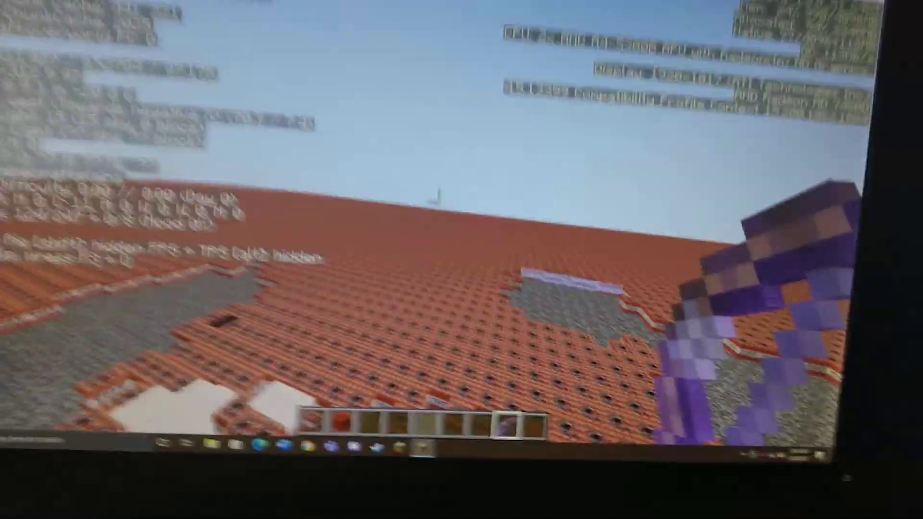
Pause the game, look into the options and video settings, then resume playing
key("Escape")
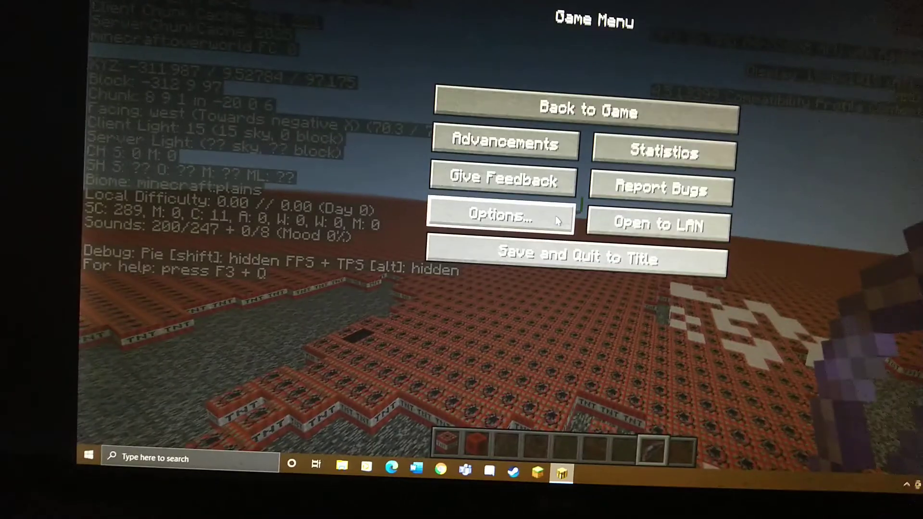
left_click(500, 215)
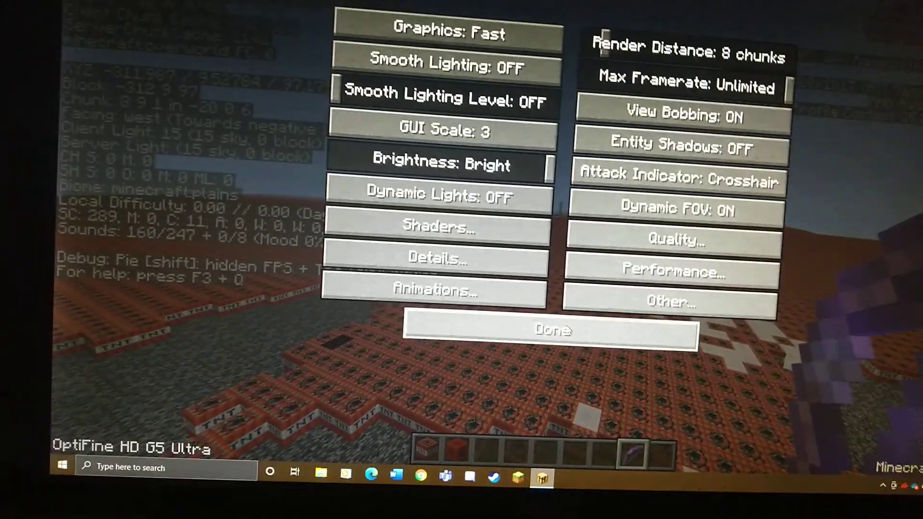
left_click(550, 330)
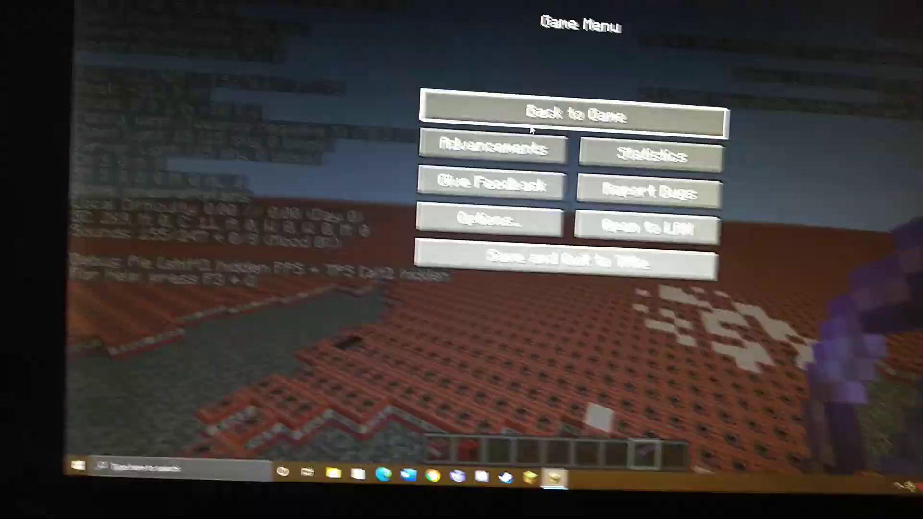
left_click(574, 115)
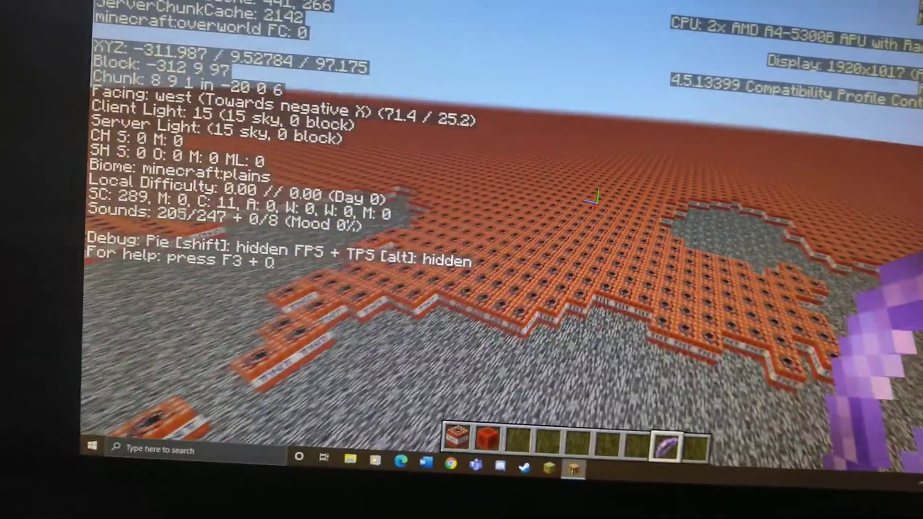
Switch Render Regions OFF in the OptiFine performance settings
key("Escape")
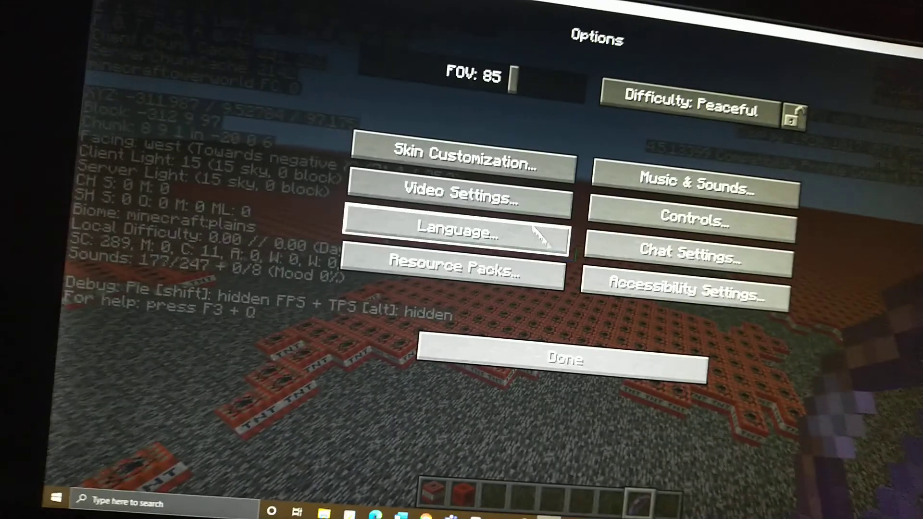
left_click(457, 192)
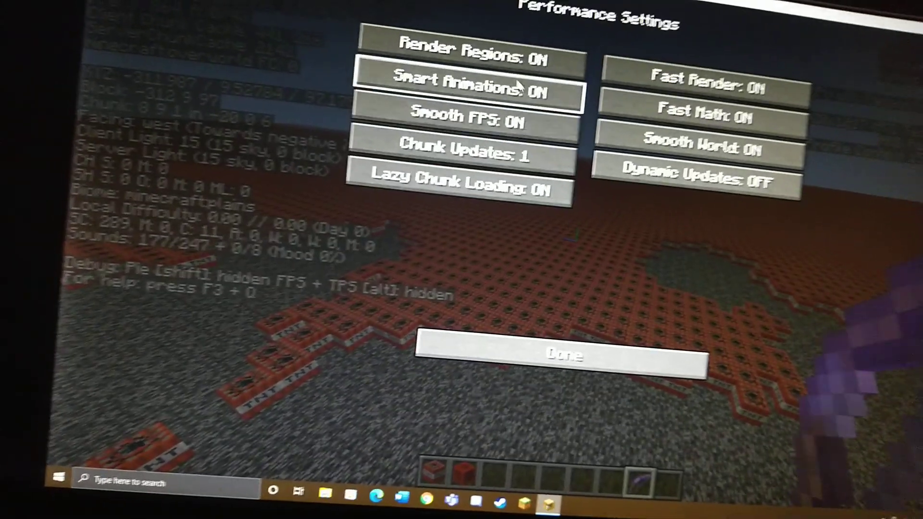
left_click(471, 49)
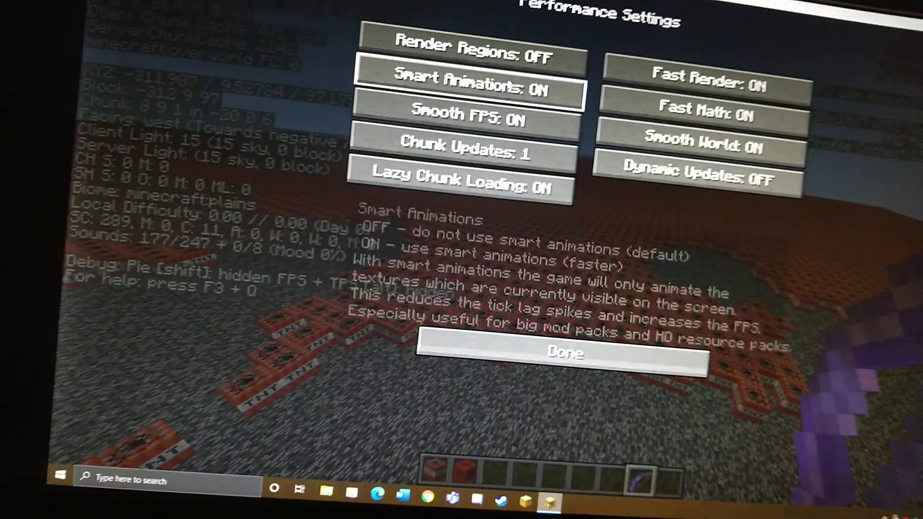
left_click(466, 90)
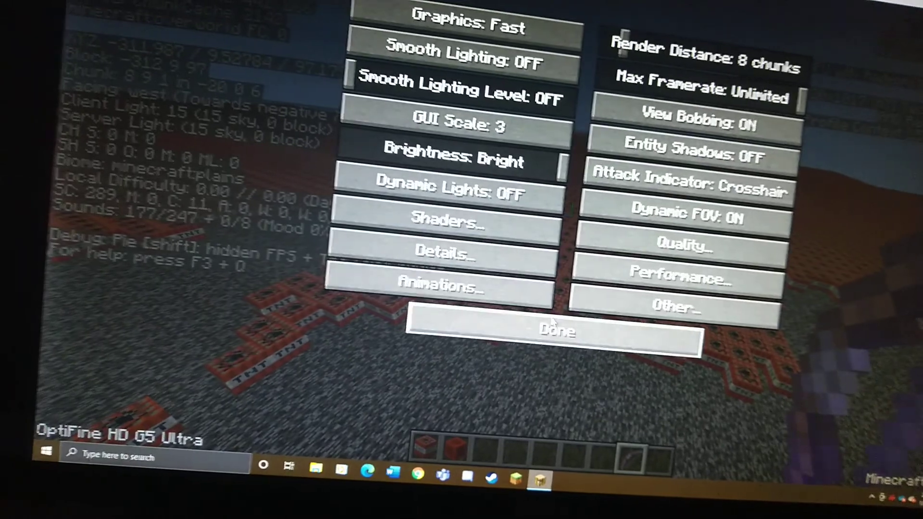
Set all animations ON in the animation settings and return to the TNT world
left_click(446, 252)
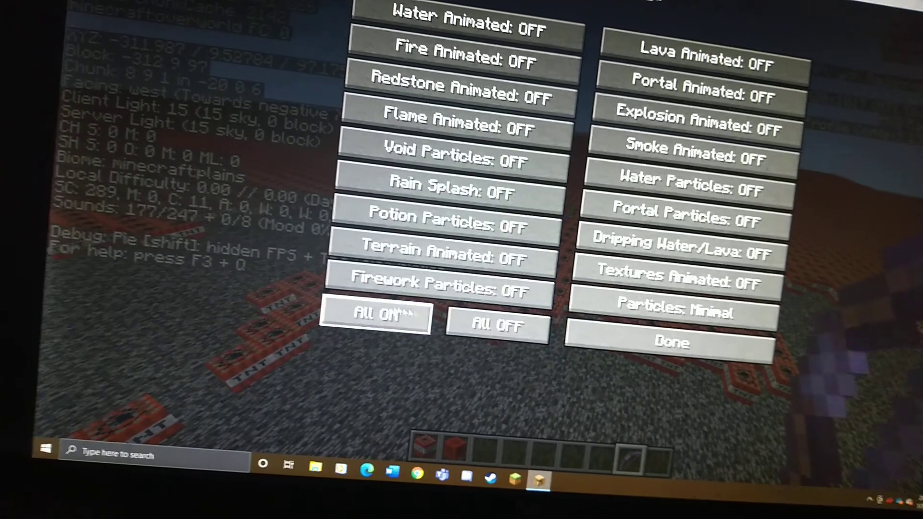
left_click(672, 342)
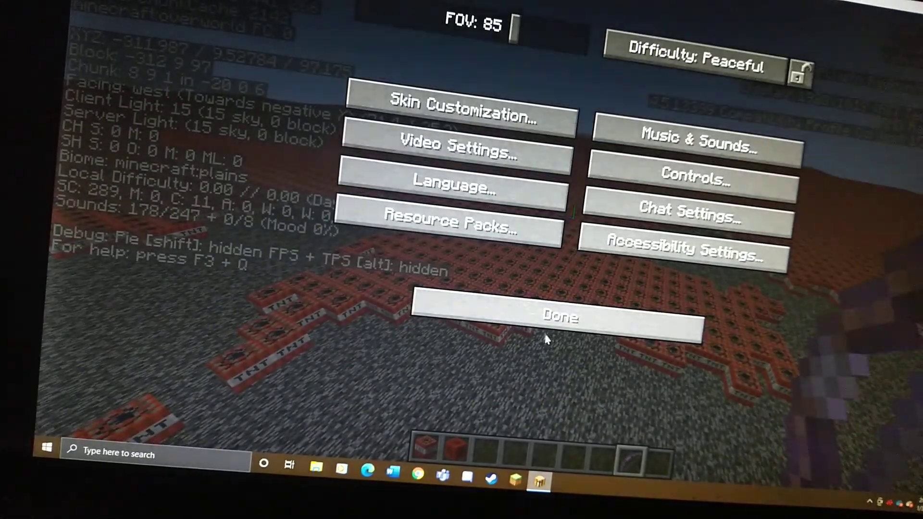
left_click(558, 316)
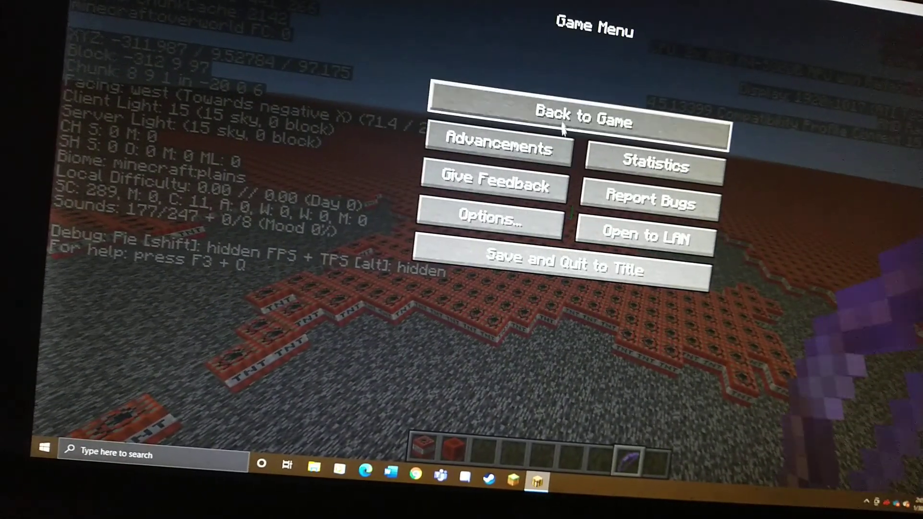
left_click(582, 115)
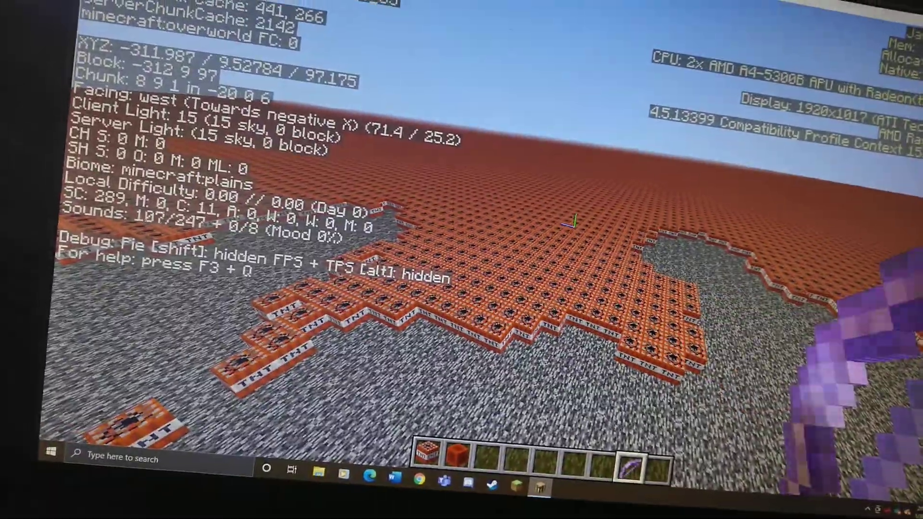